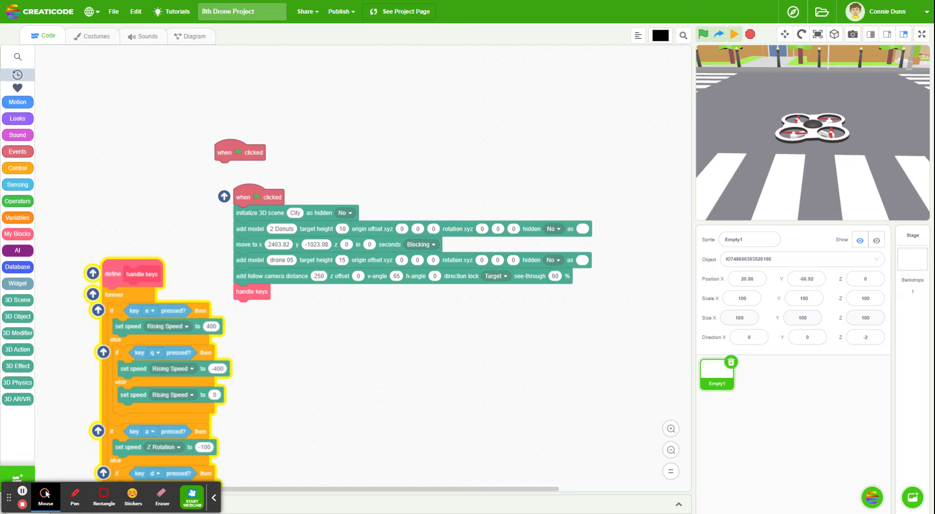
mouse_move(843, 146)
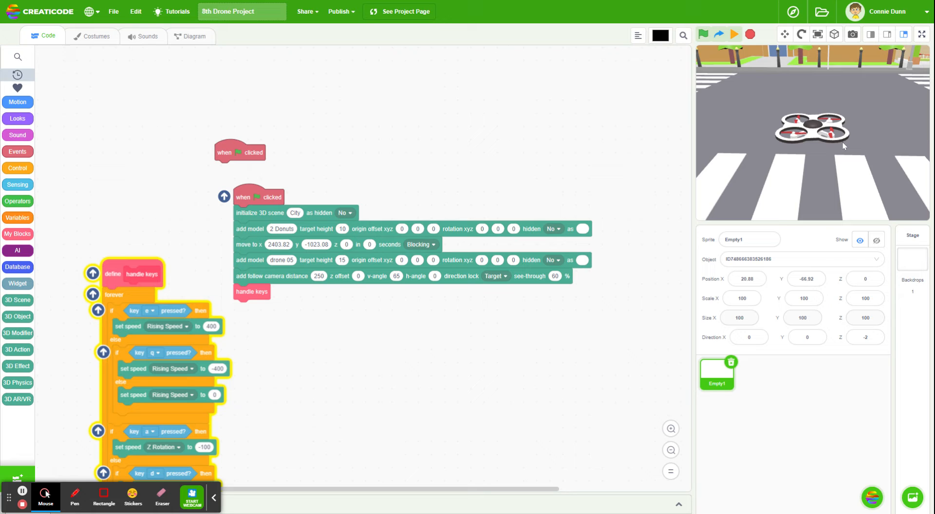
mouse_move(415, 360)
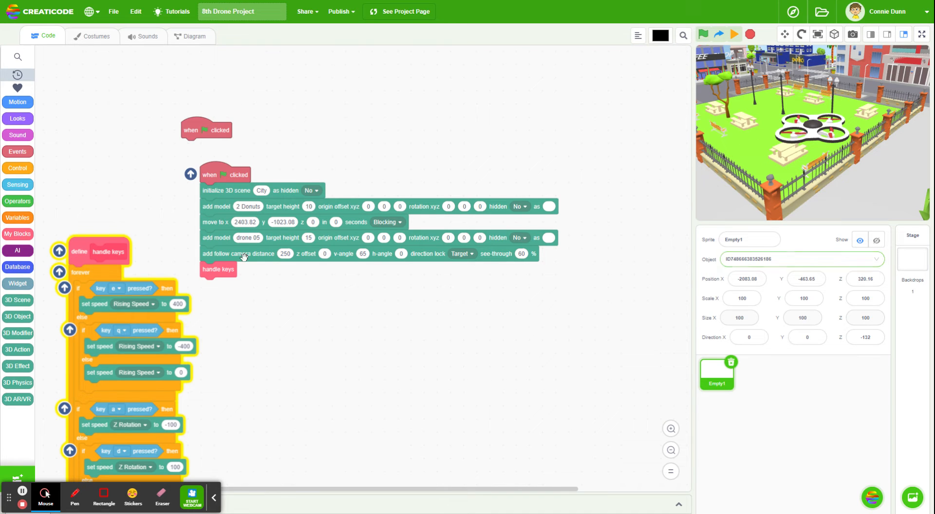
mouse_move(531, 306)
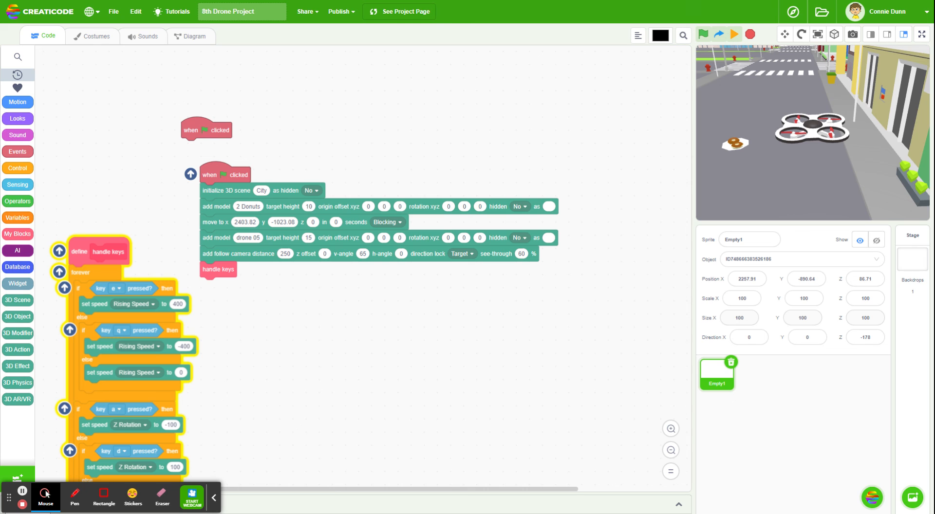
mouse_move(294, 465)
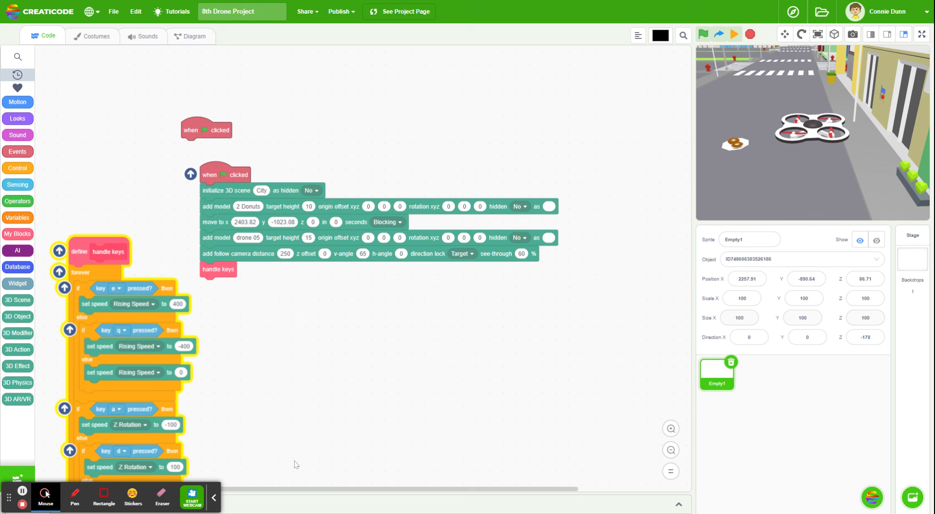